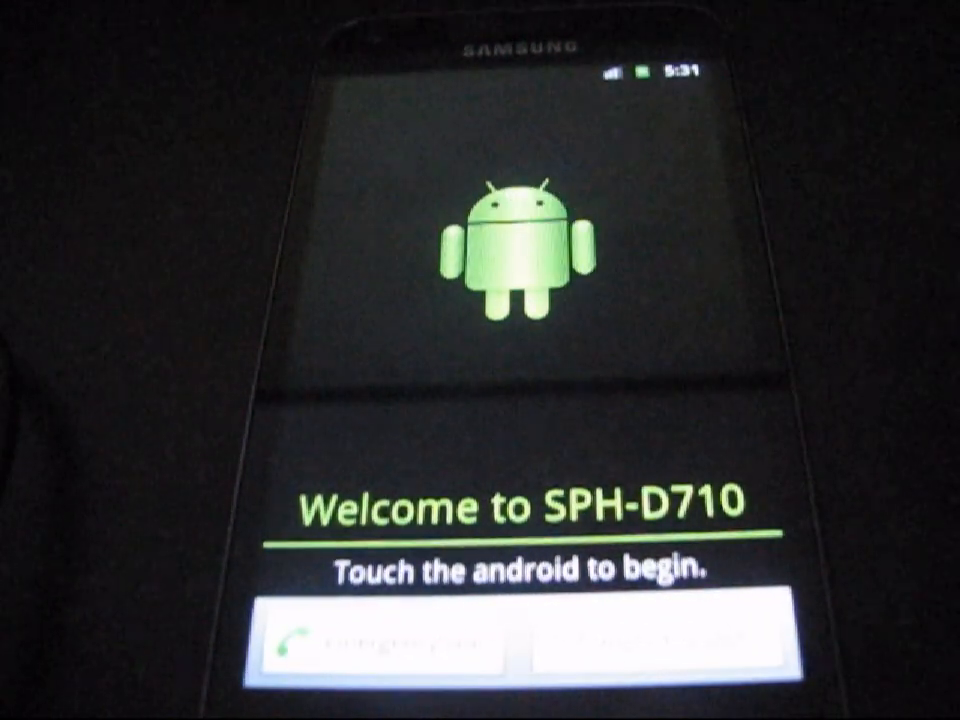
Start the phone from the SPH-D710 welcome screen and land on the home screen.
click(512, 248)
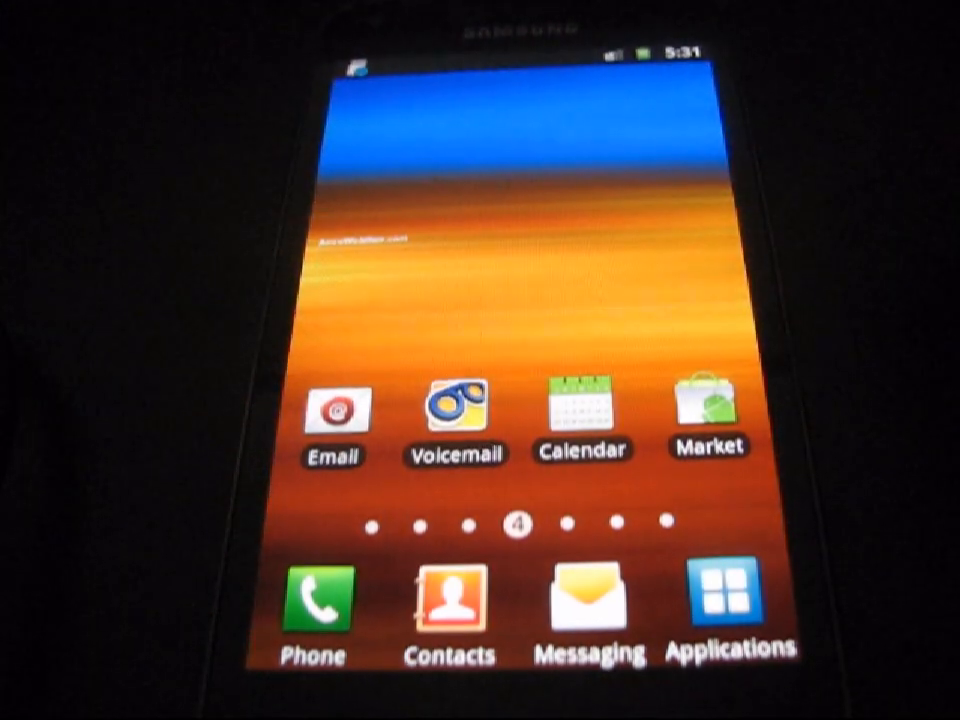
click(456, 412)
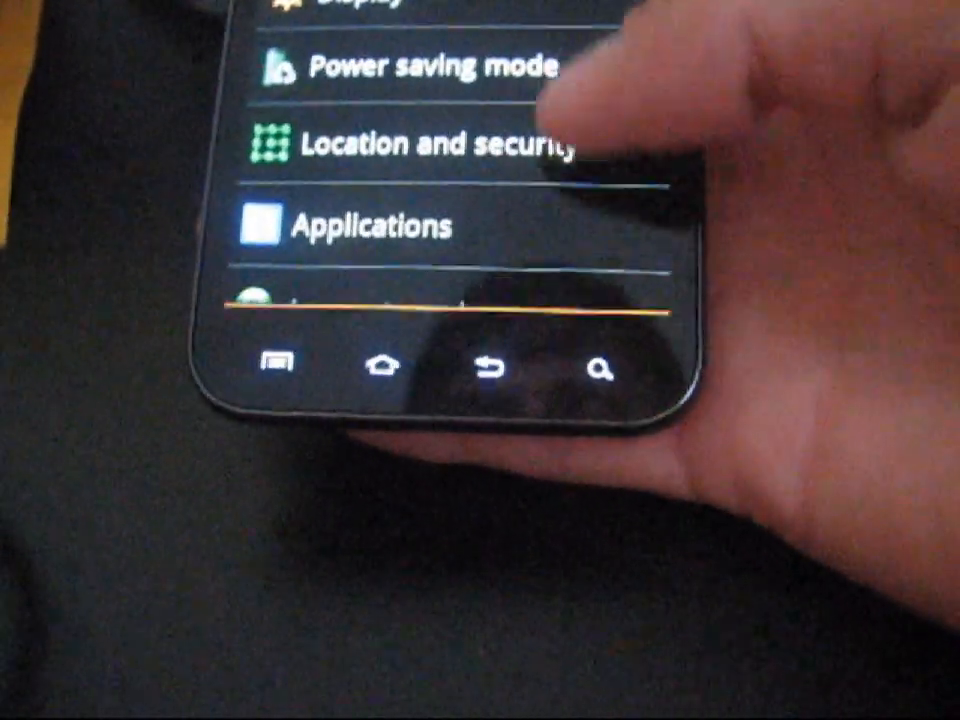
scroll(down, 3)
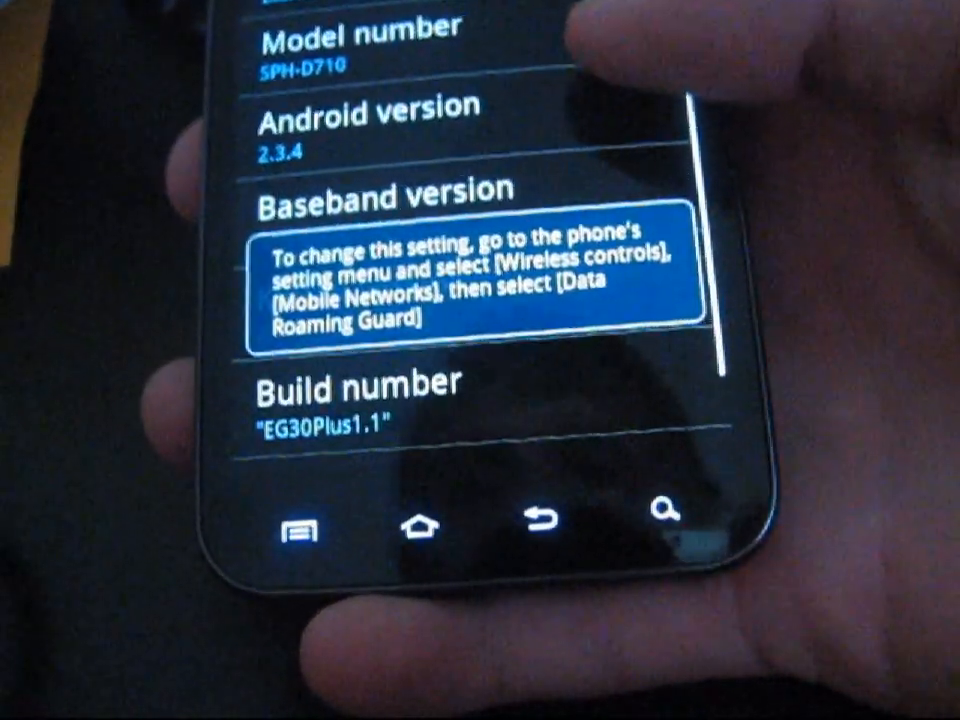
scroll(down, 3)
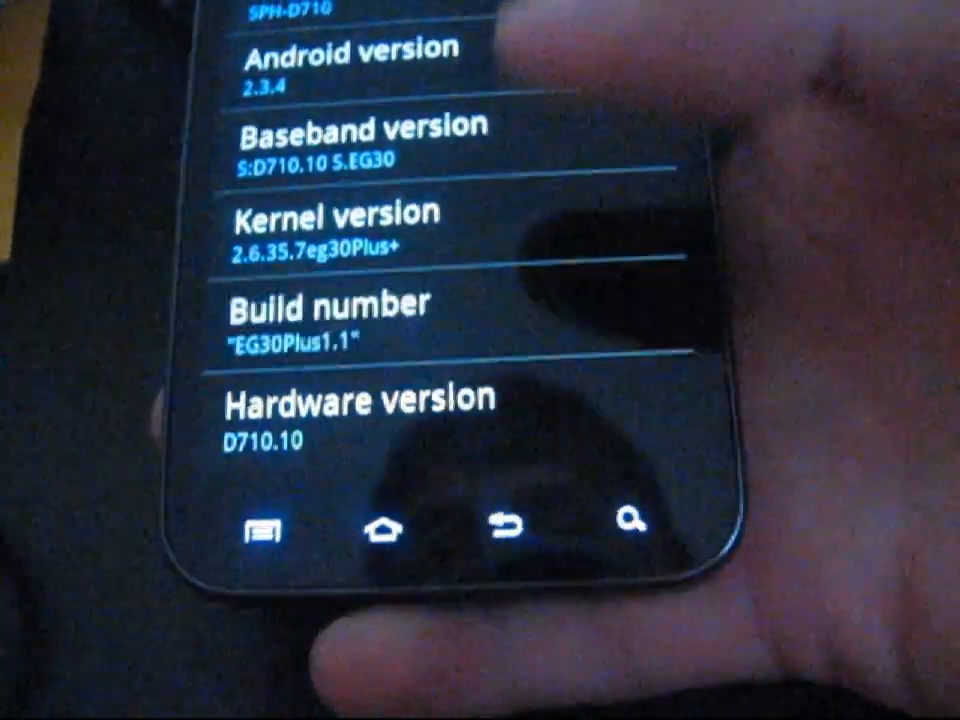
scroll(down, 3)
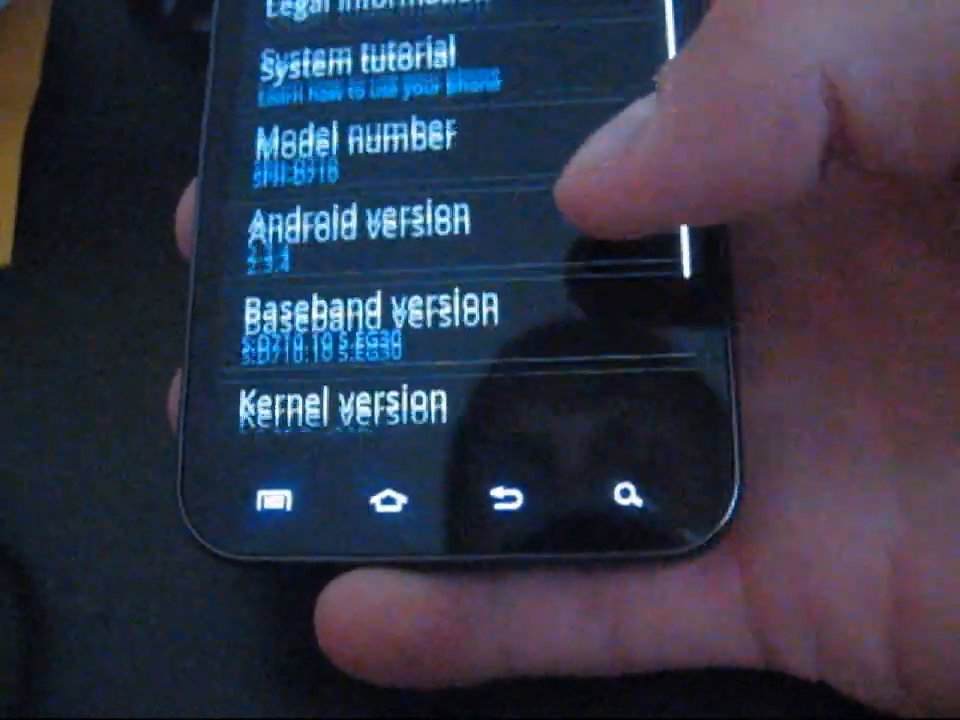
scroll(down, 3)
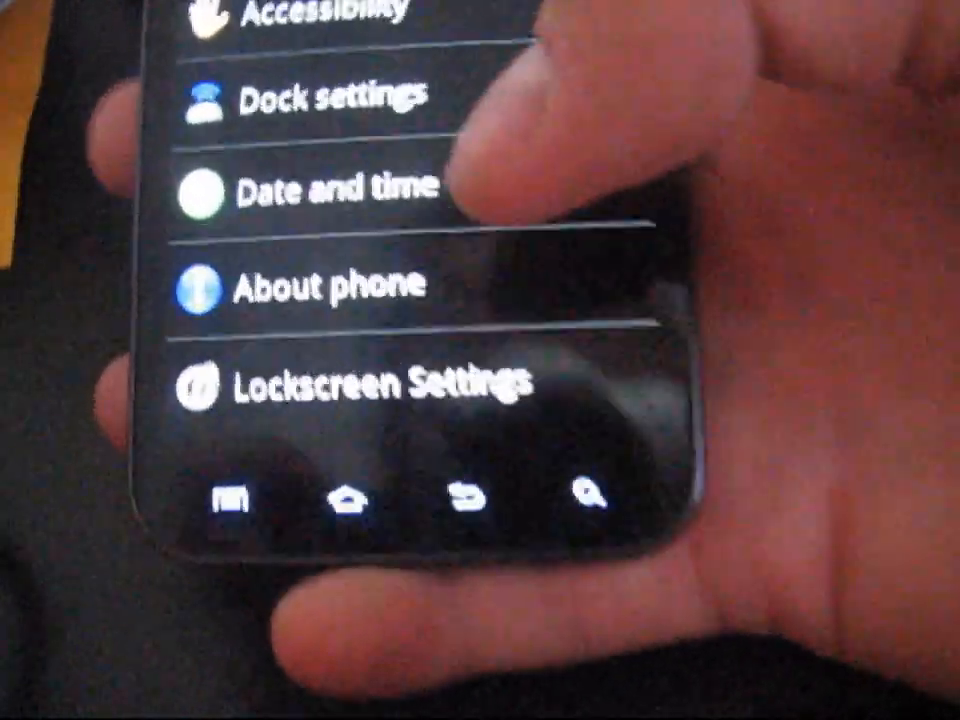
Reach the lockscreen customisation options under TSM Parts > Lockscreen Settings.
click(380, 384)
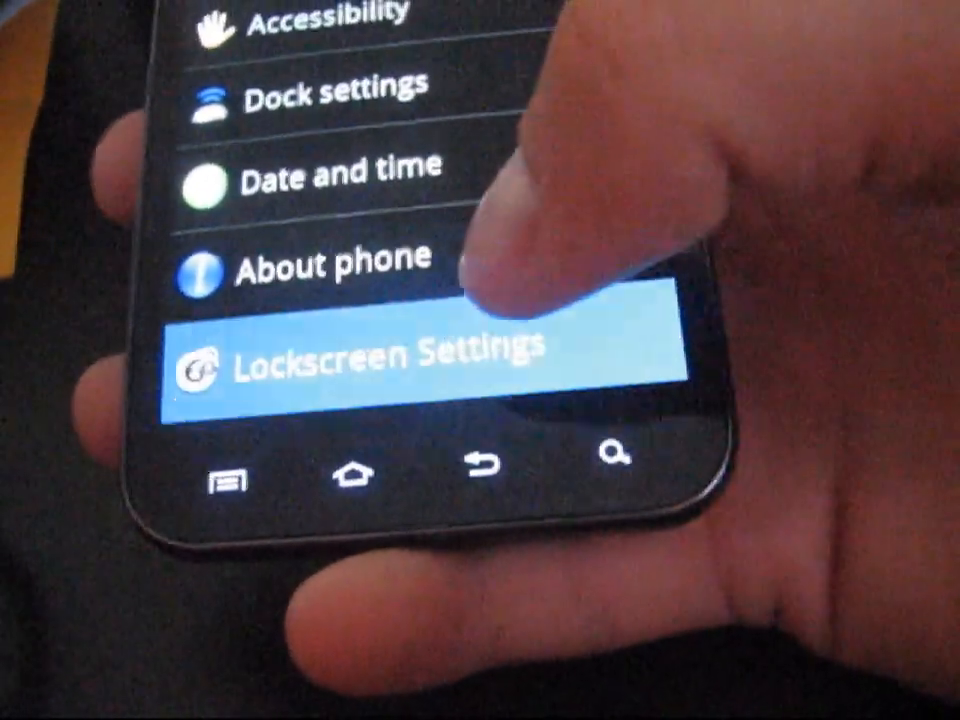
click(400, 356)
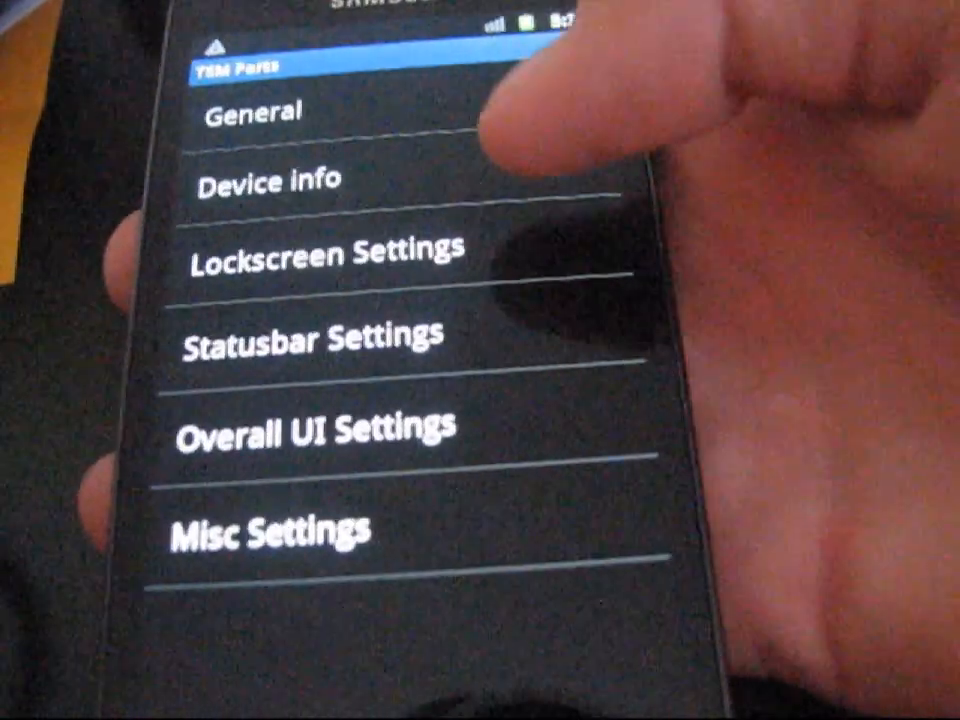
click(322, 248)
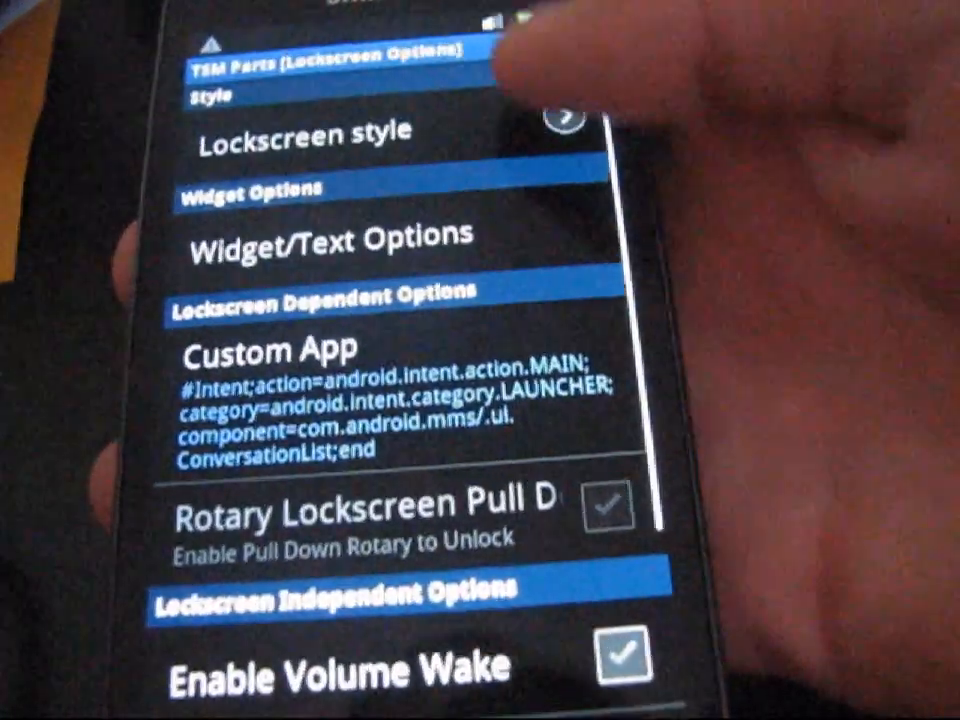
Pick a different lockscreen style and try the rotary unlock on the lock screen.
click(304, 136)
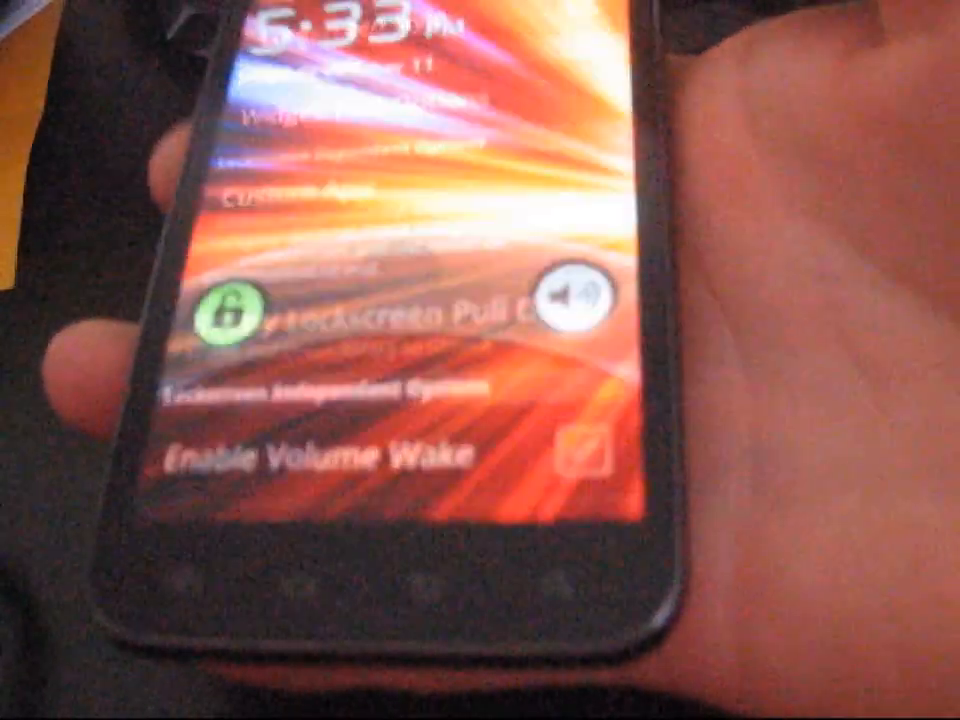
click(576, 300)
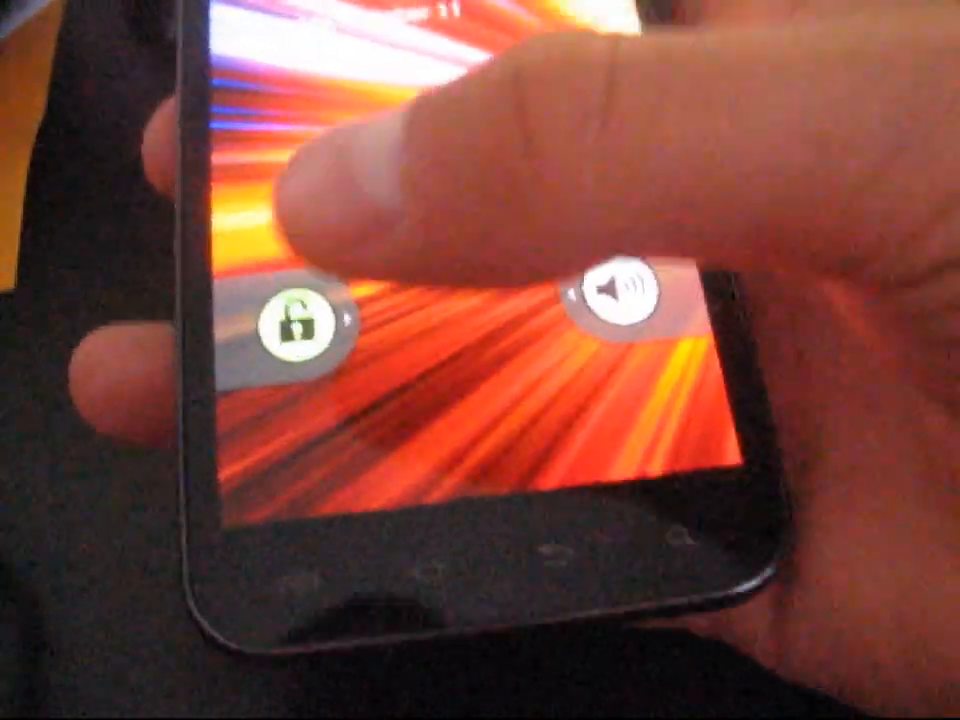
click(620, 296)
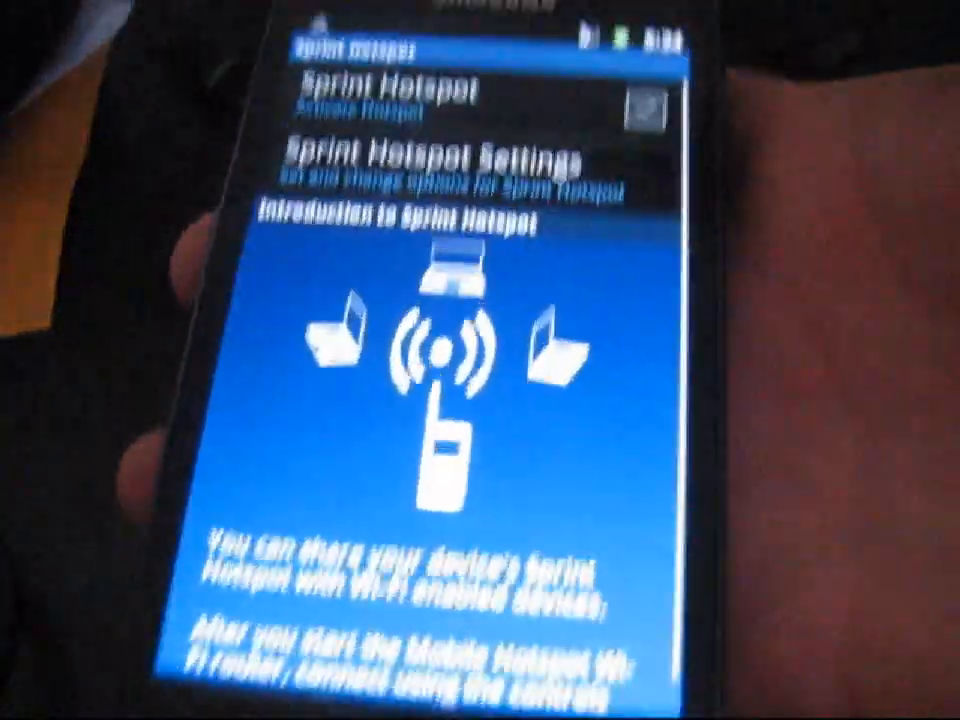
Tick the Sprint Hotspot checkbox so the hotspot begins activating.
click(640, 104)
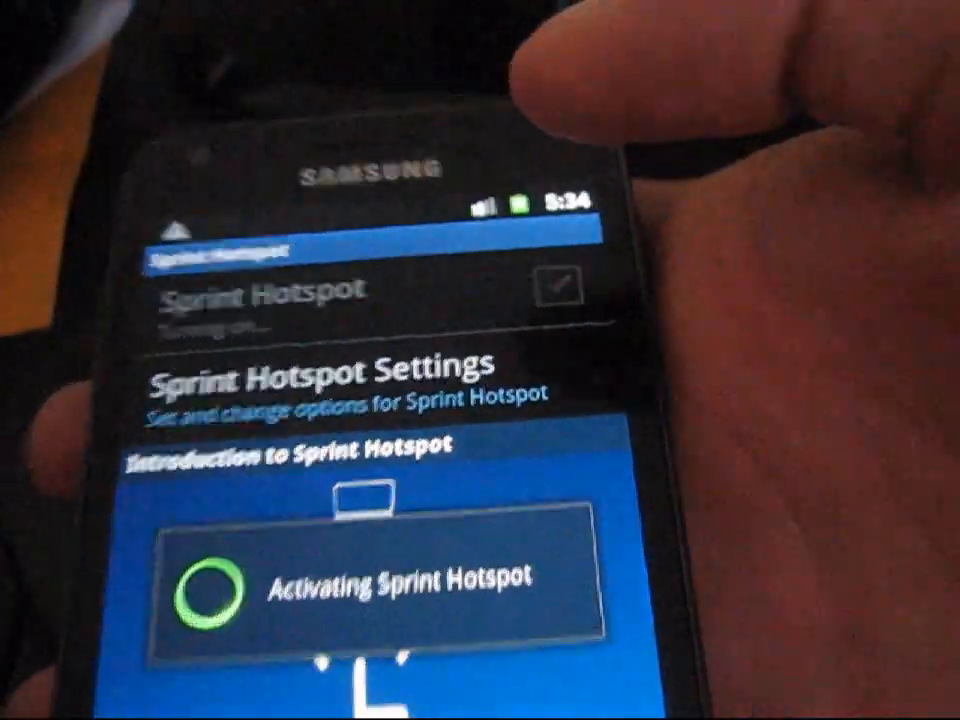